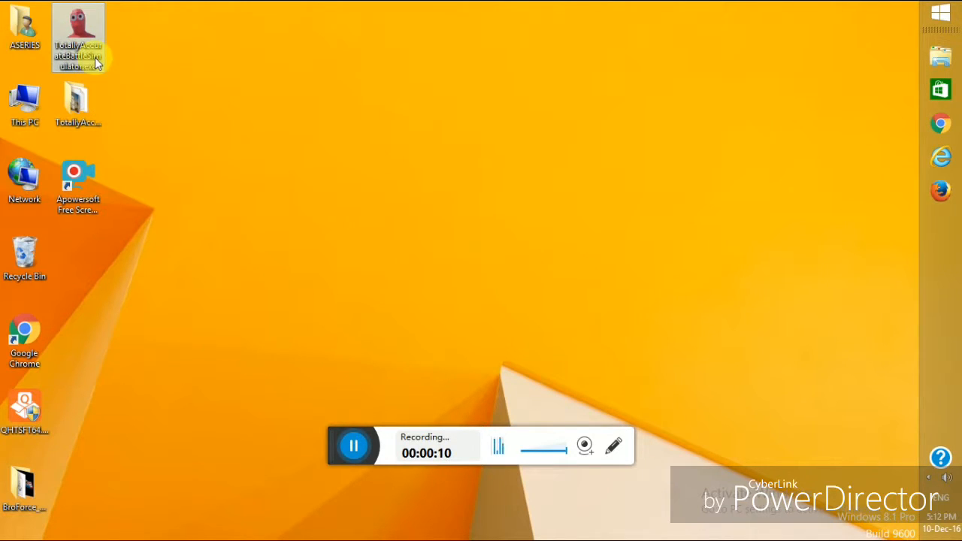
Launch TABS from its desktop shortcut and play with the current configuration settings
click(78, 28)
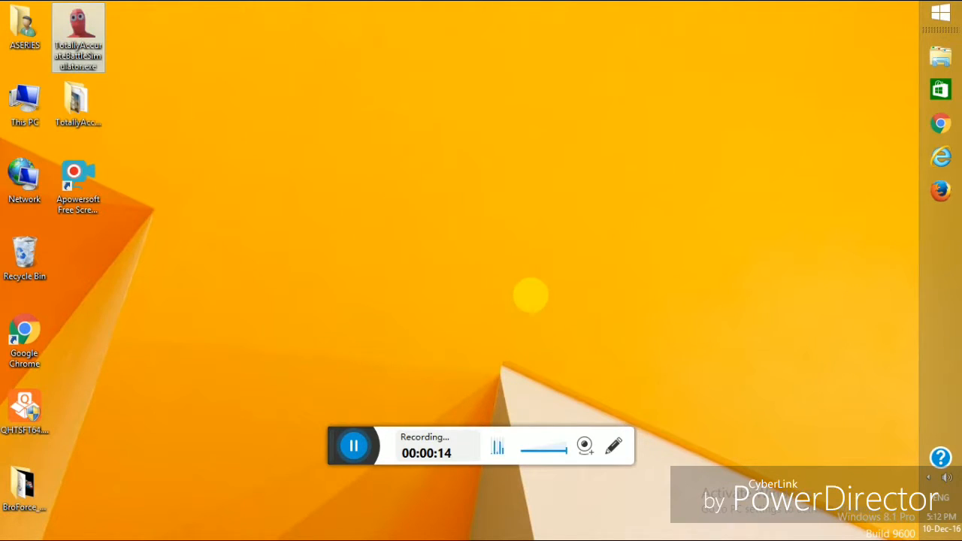
double_click(78, 36)
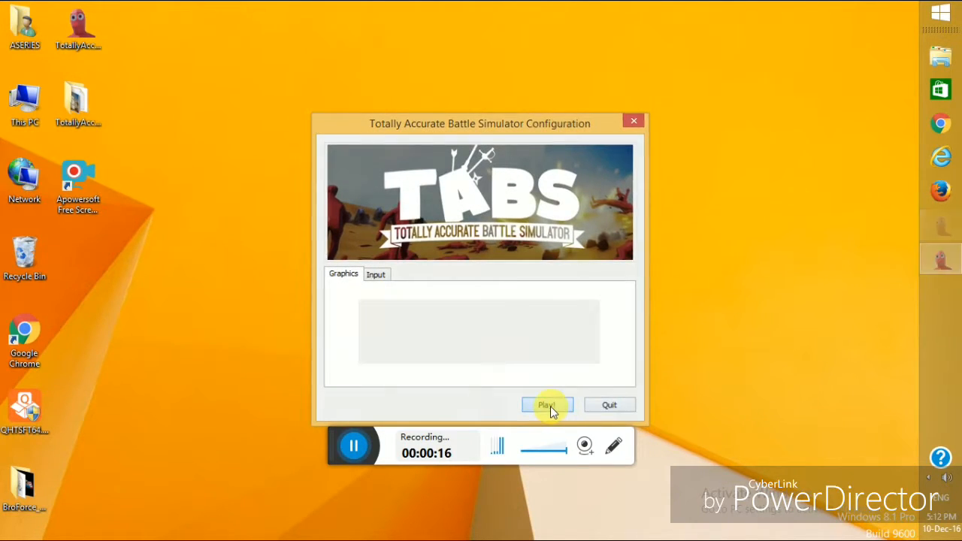
click(546, 405)
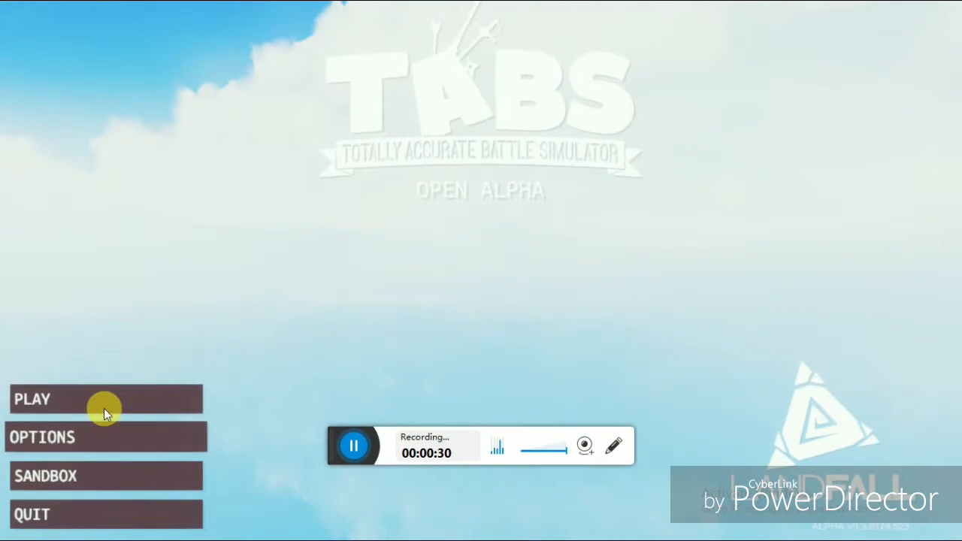
mouse_move(149, 475)
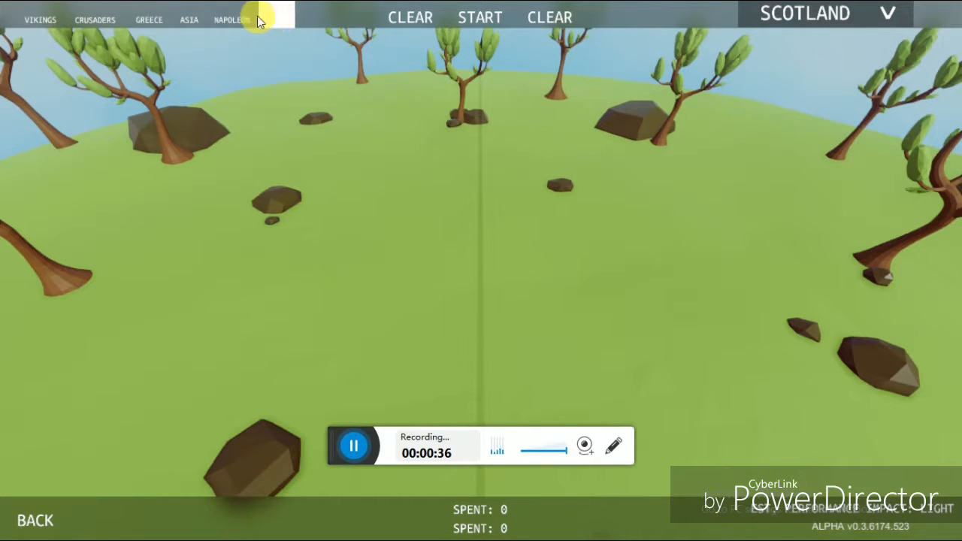
Show the Misc unit roster on the Scotland sandbox battlefield
click(277, 18)
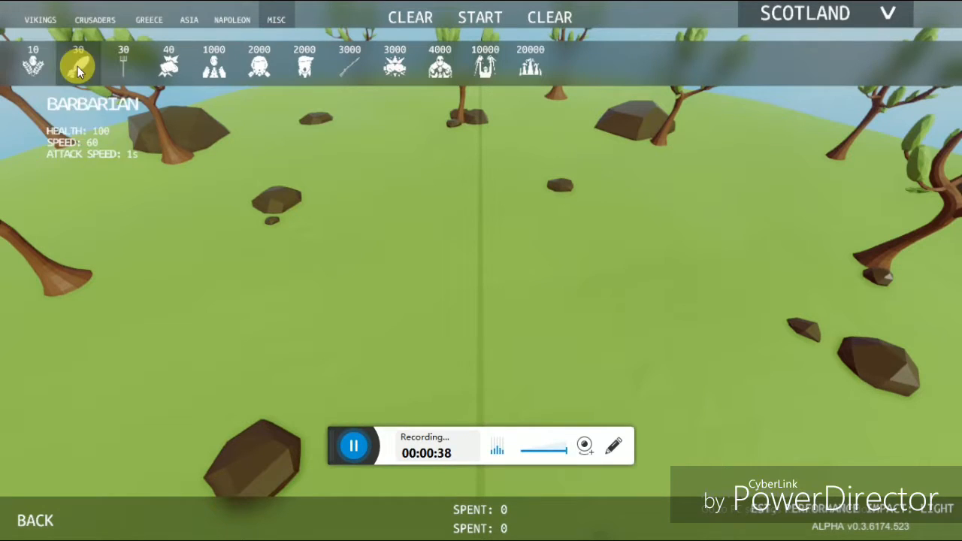
mouse_move(394, 68)
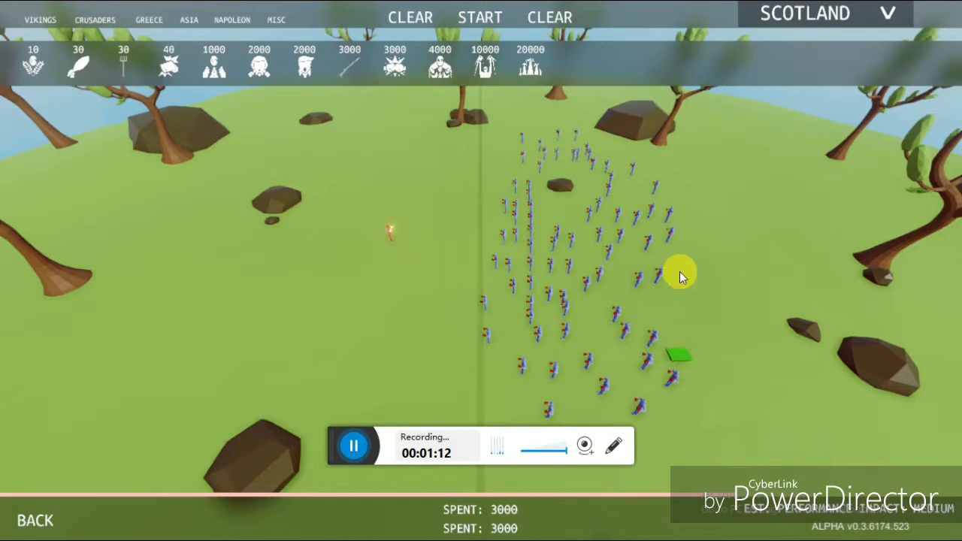
click(480, 17)
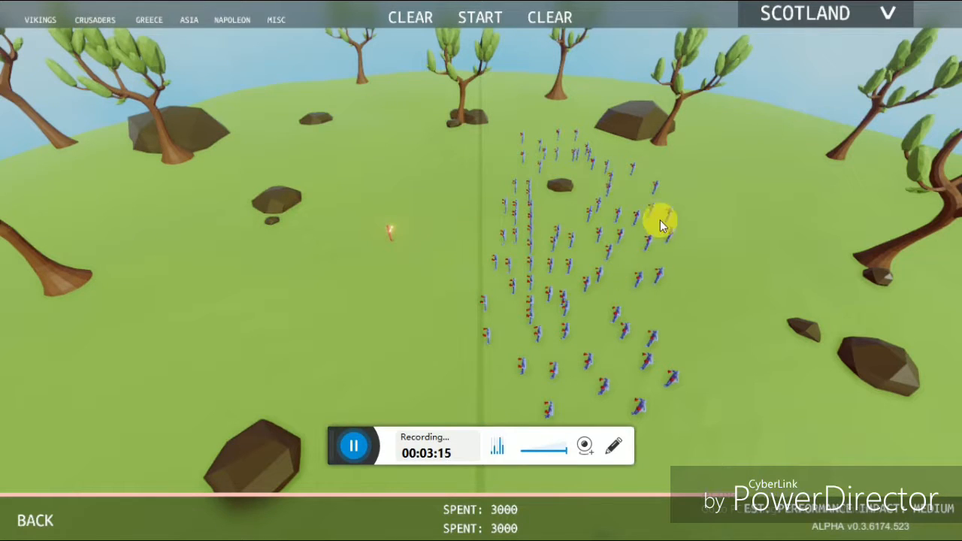
mouse_move(390, 96)
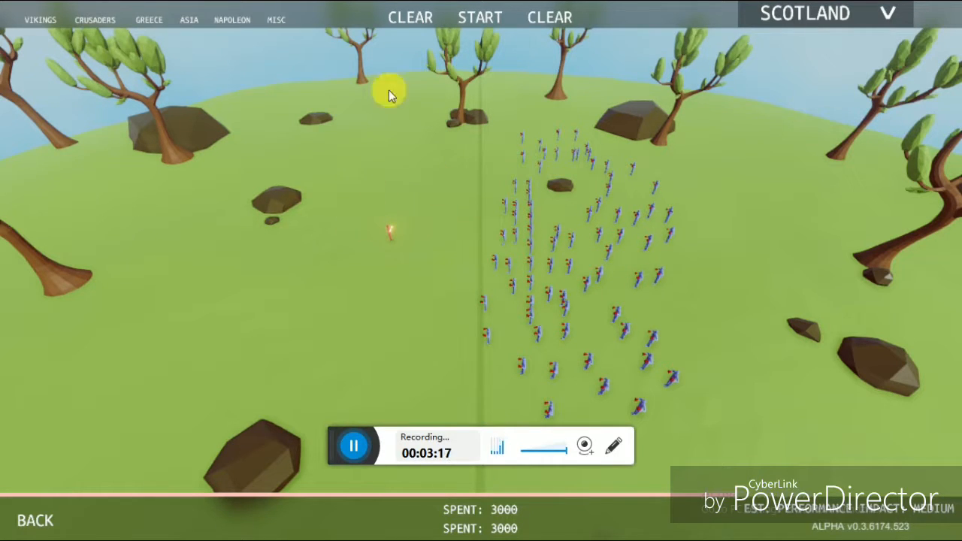
Clear the field and place four 1000-cost Misc units on the left against one big unit
click(550, 18)
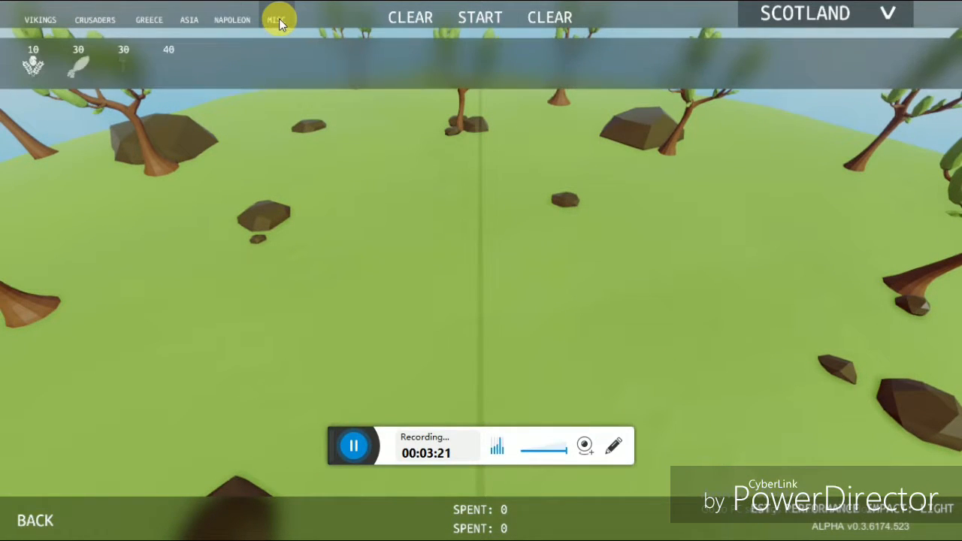
click(277, 18)
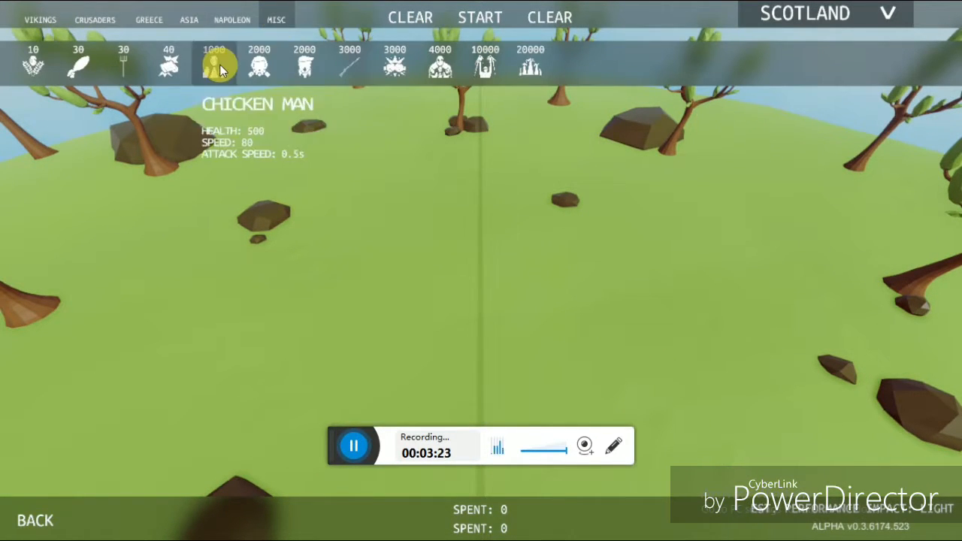
click(214, 63)
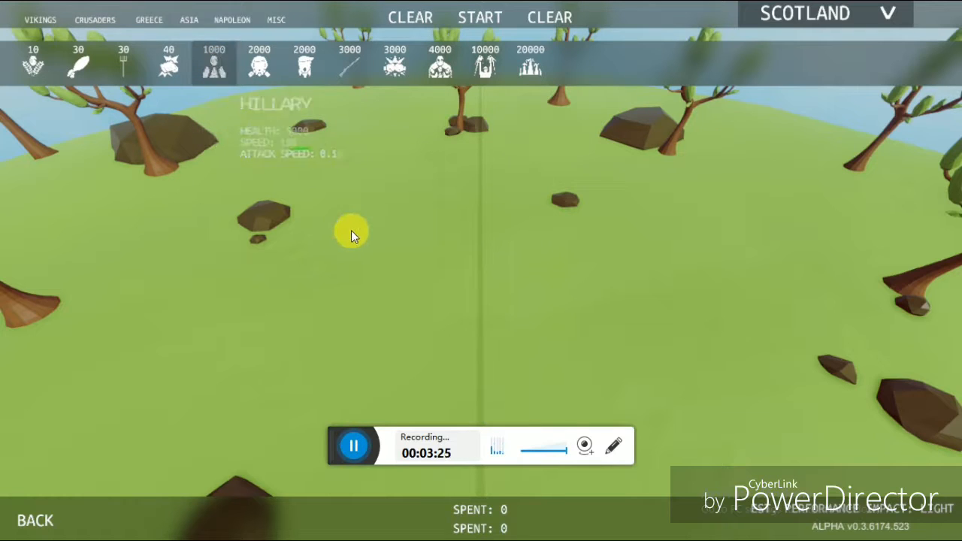
click(439, 63)
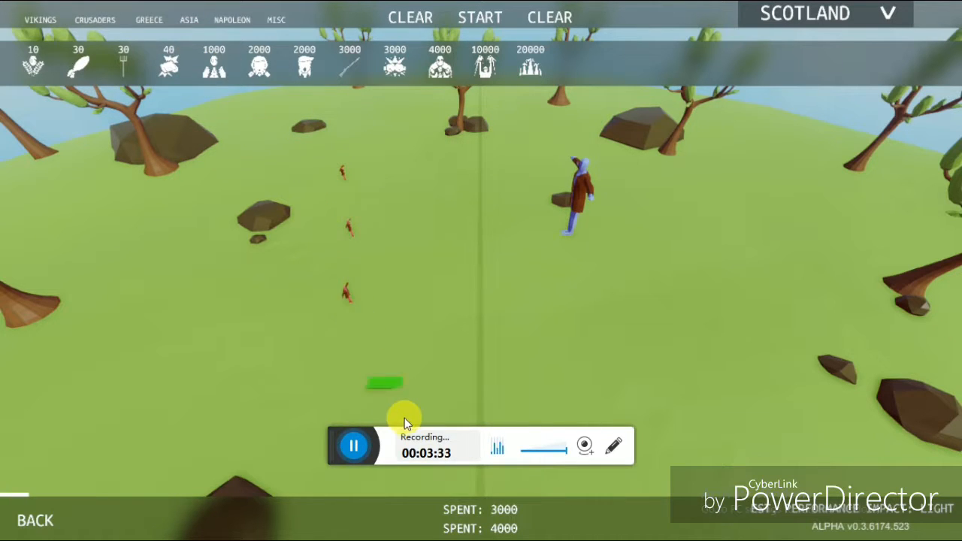
click(480, 14)
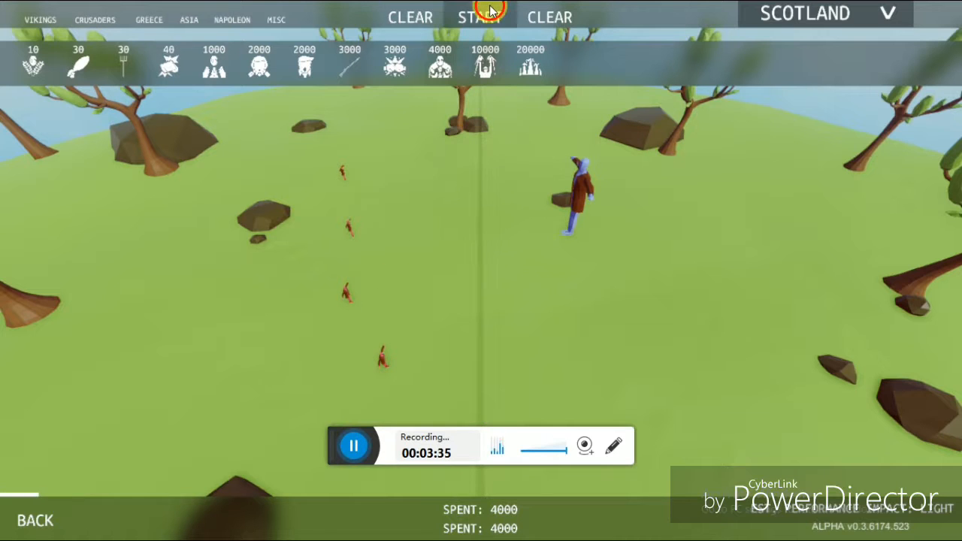
Start the four-against-one battle and let it play out
click(478, 16)
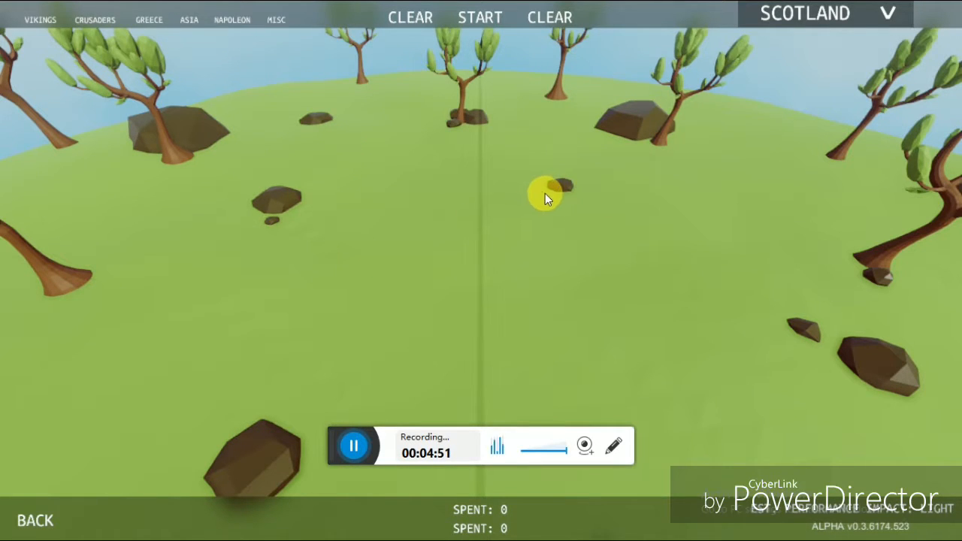
mouse_move(276, 20)
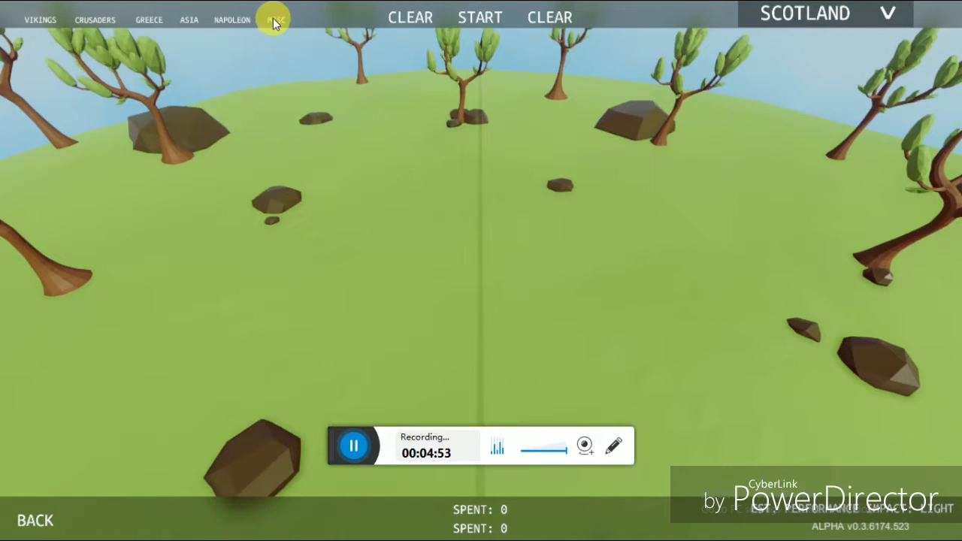
Place a column of Superpeasants from Misc on the red side, then browse to the Greece roster
click(277, 18)
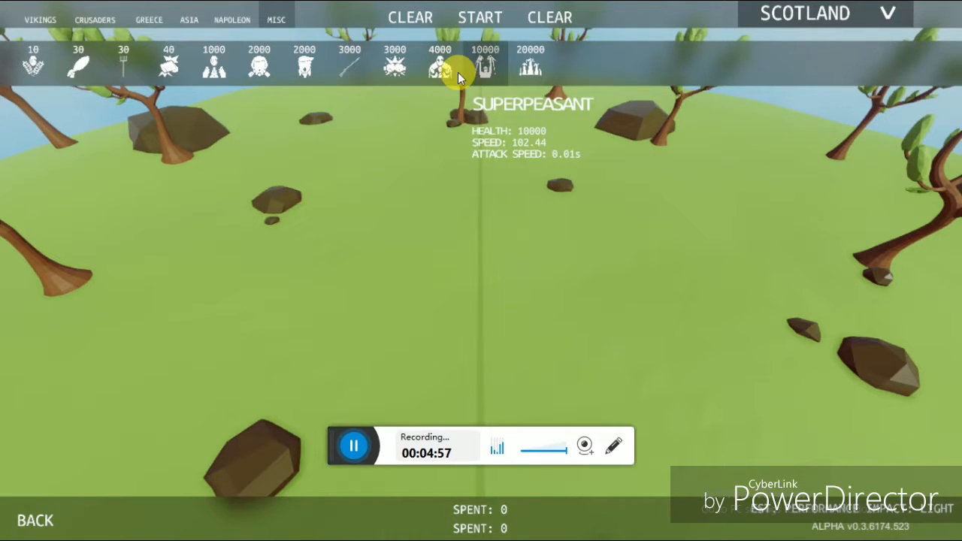
mouse_move(487, 68)
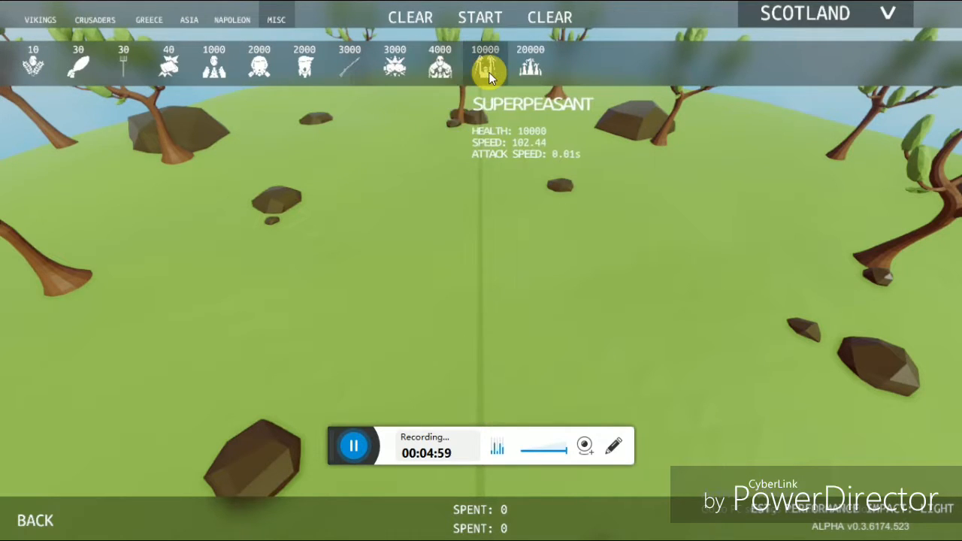
click(484, 63)
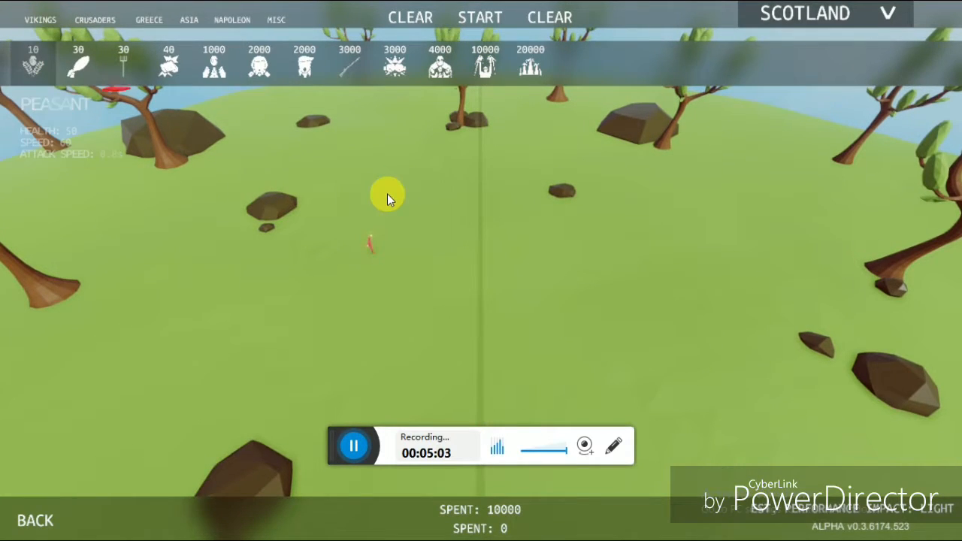
mouse_move(529, 62)
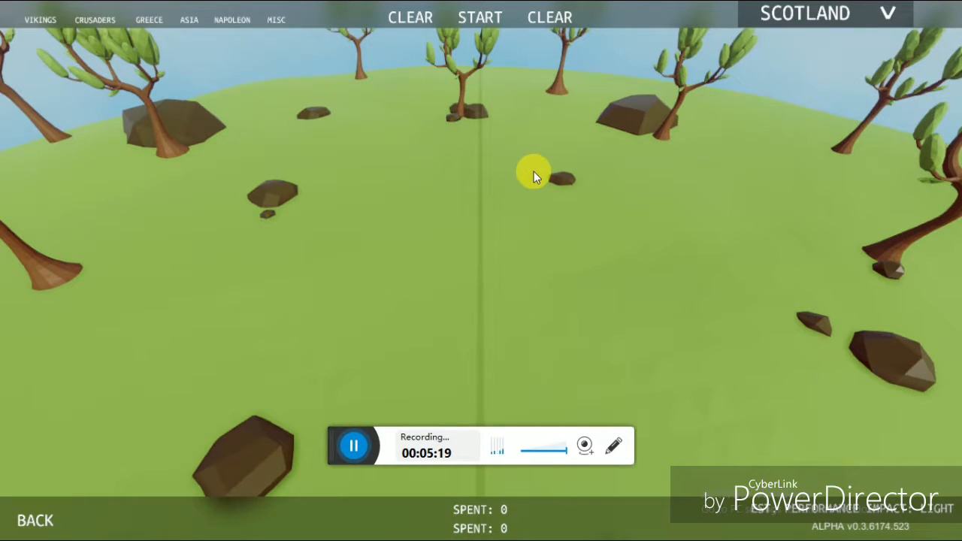
click(231, 18)
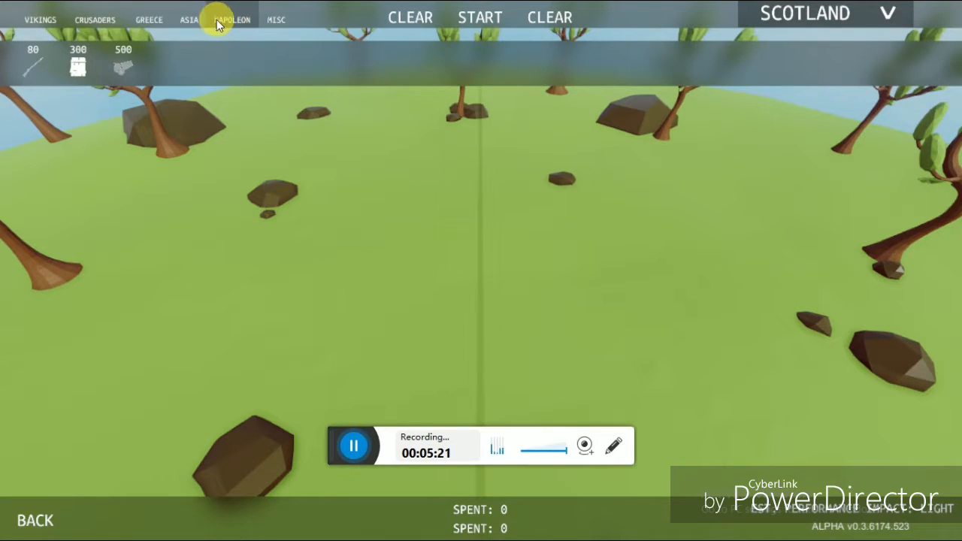
click(189, 18)
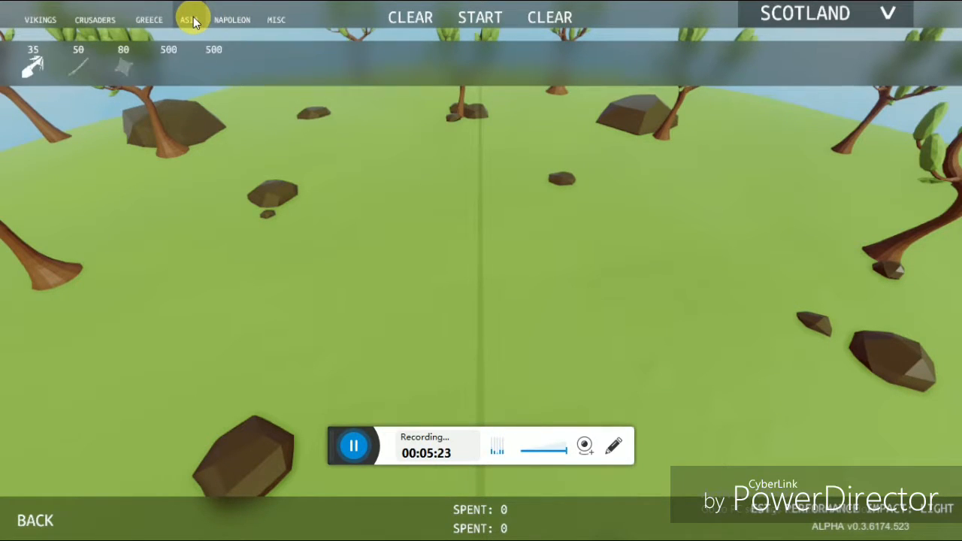
click(190, 18)
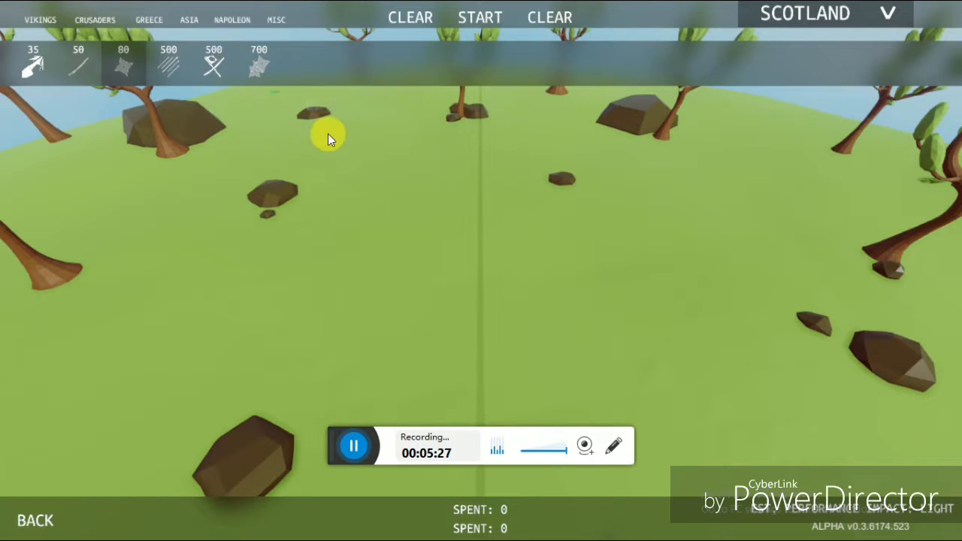
Deploy one Greece unit on the blue side and start the 720-versus-700 battle
click(328, 139)
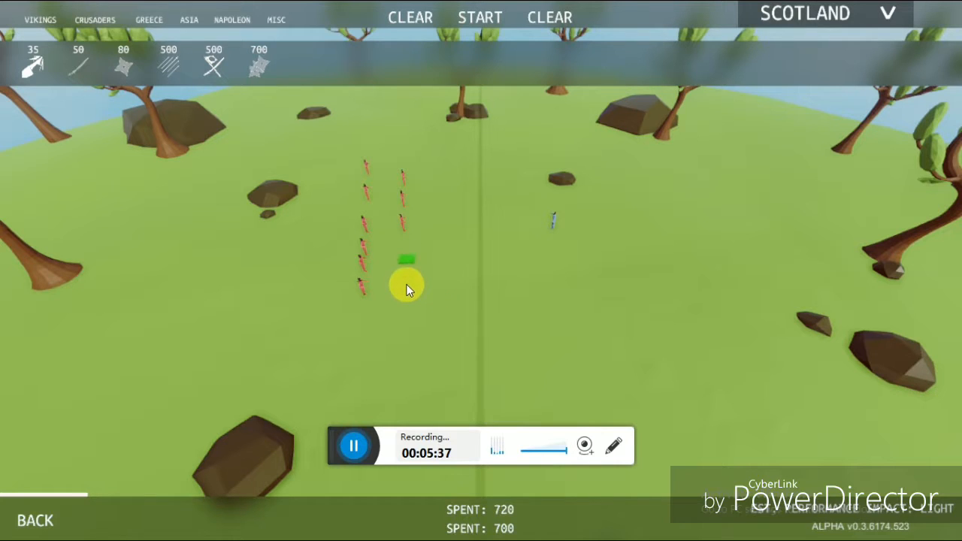
click(480, 17)
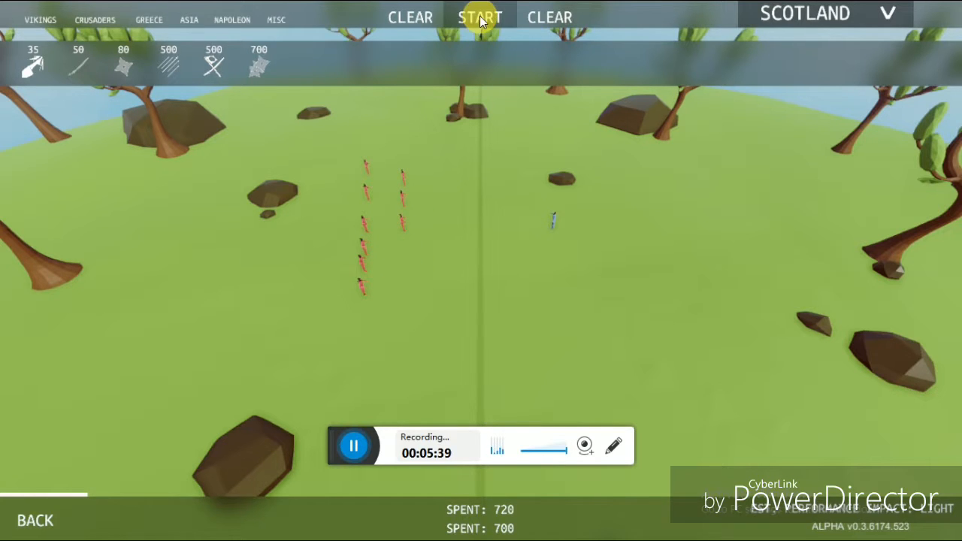
click(480, 17)
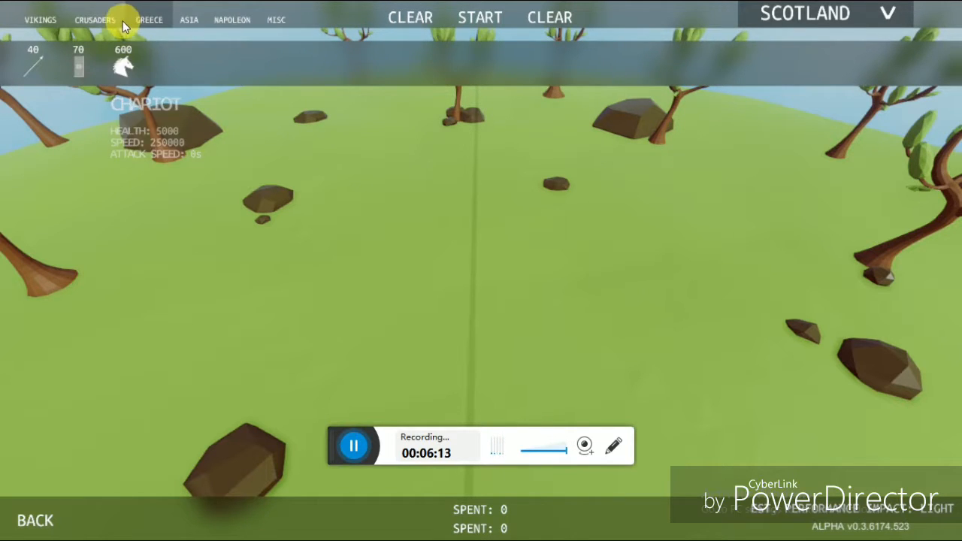
Browse the Crusaders and Vikings rosters, then start the red column against one unit battle
click(95, 18)
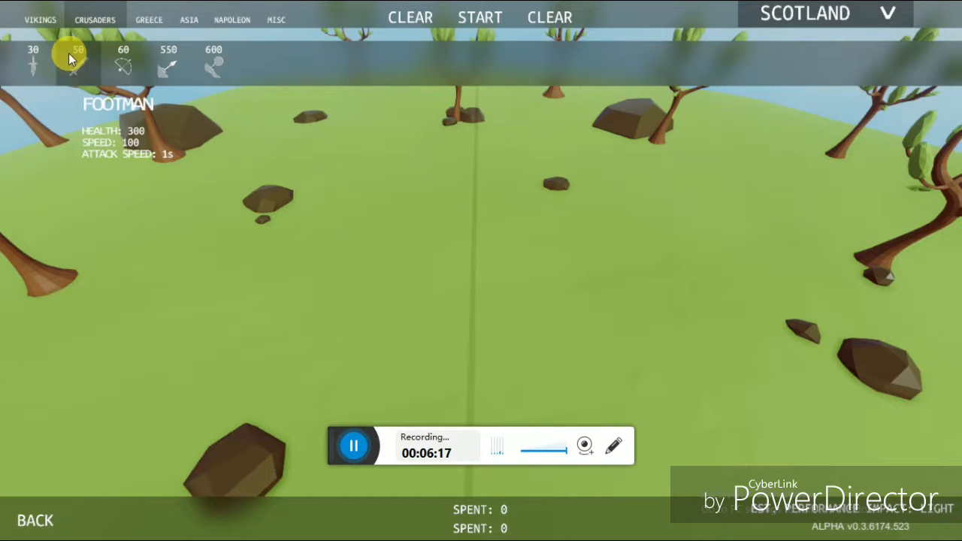
click(39, 18)
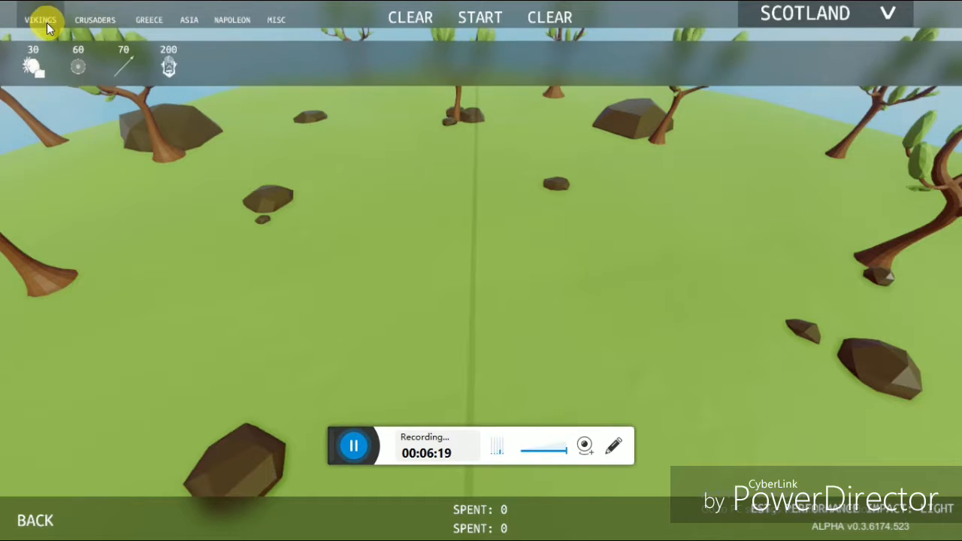
click(190, 19)
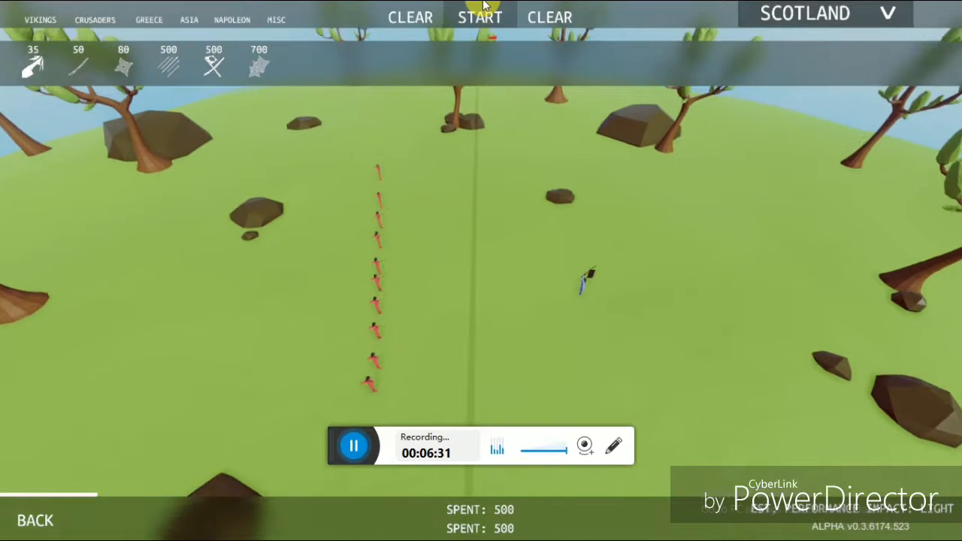
click(479, 17)
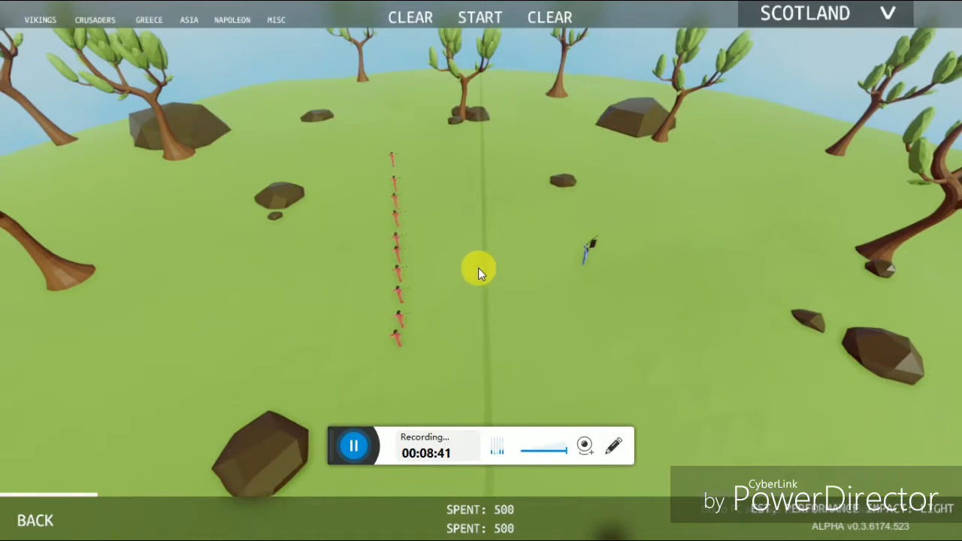
Clear both armies and field a red Greece column against a few blue Viking units, 200 versus 210
click(550, 17)
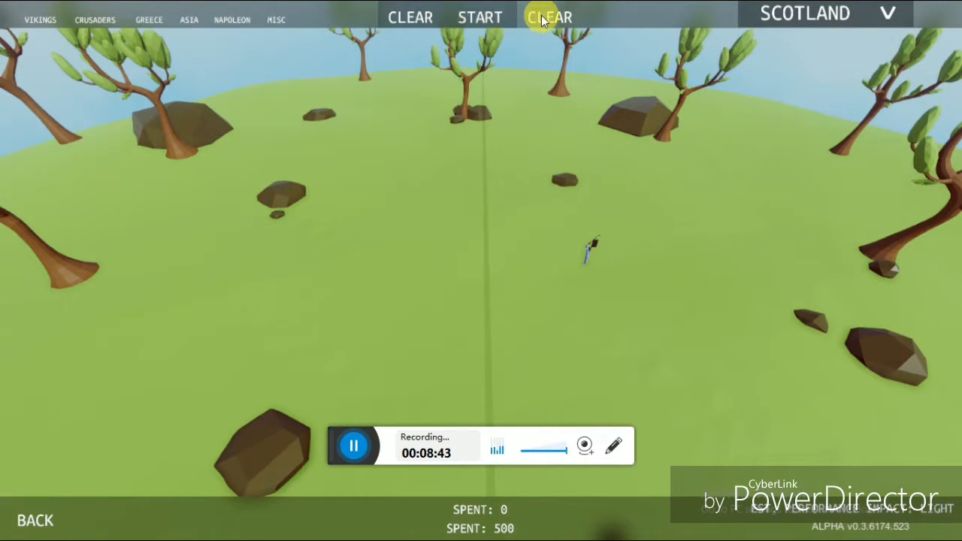
click(232, 18)
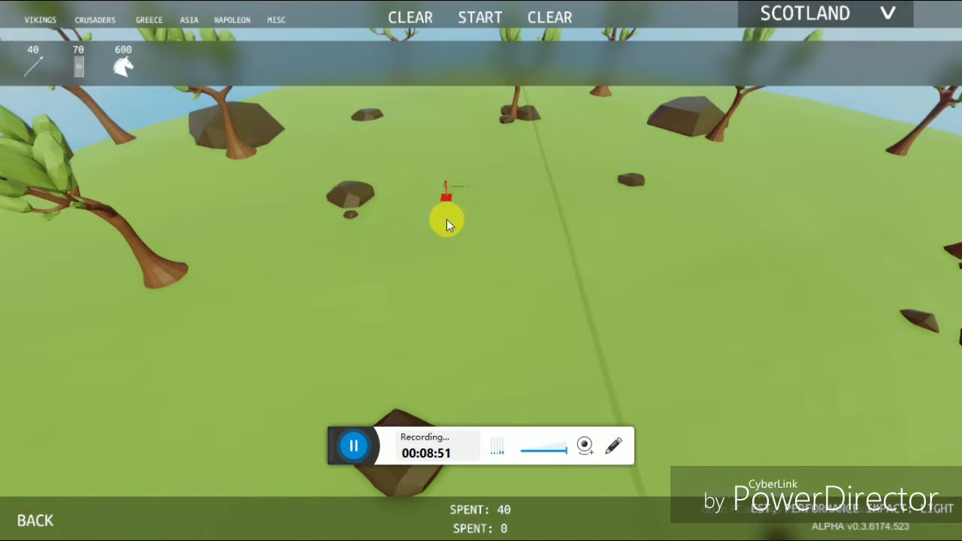
click(448, 218)
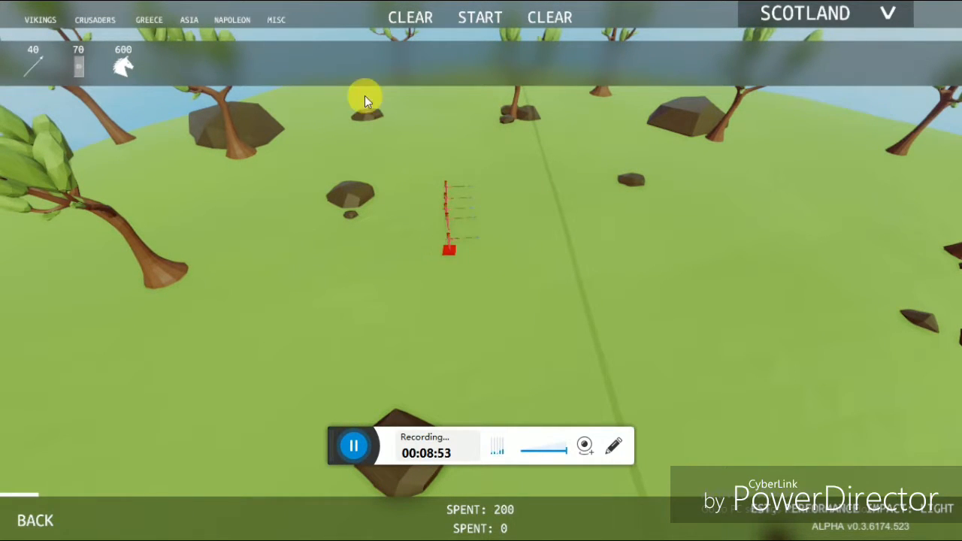
click(39, 18)
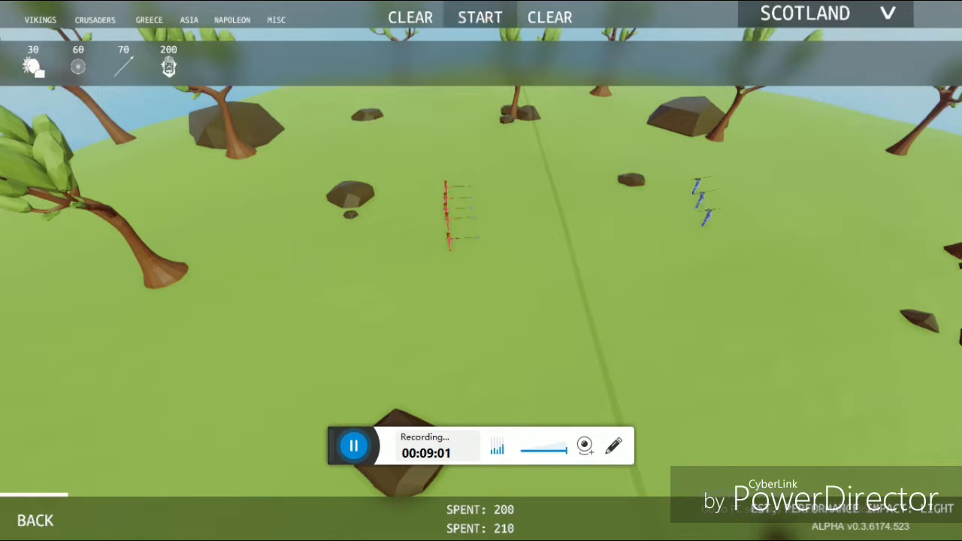
click(479, 17)
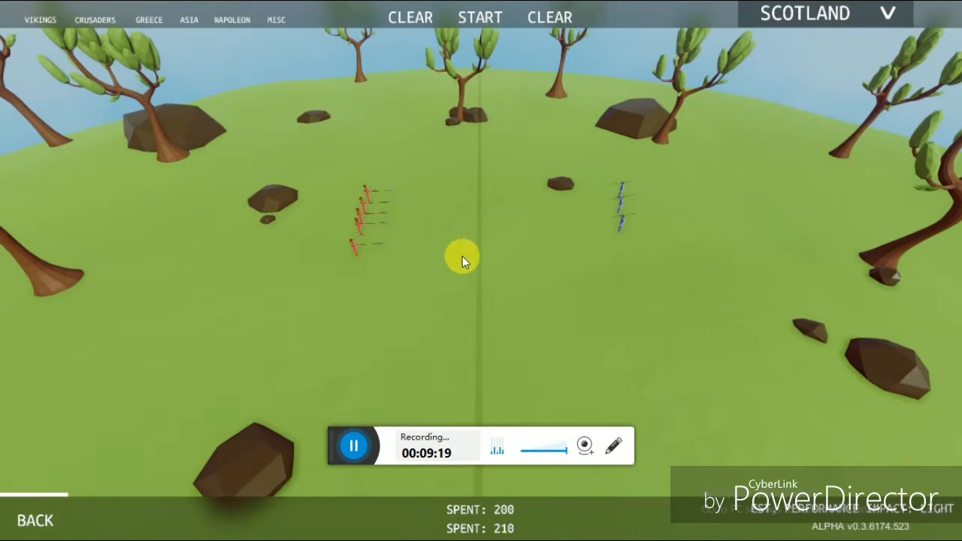
mouse_move(454, 253)
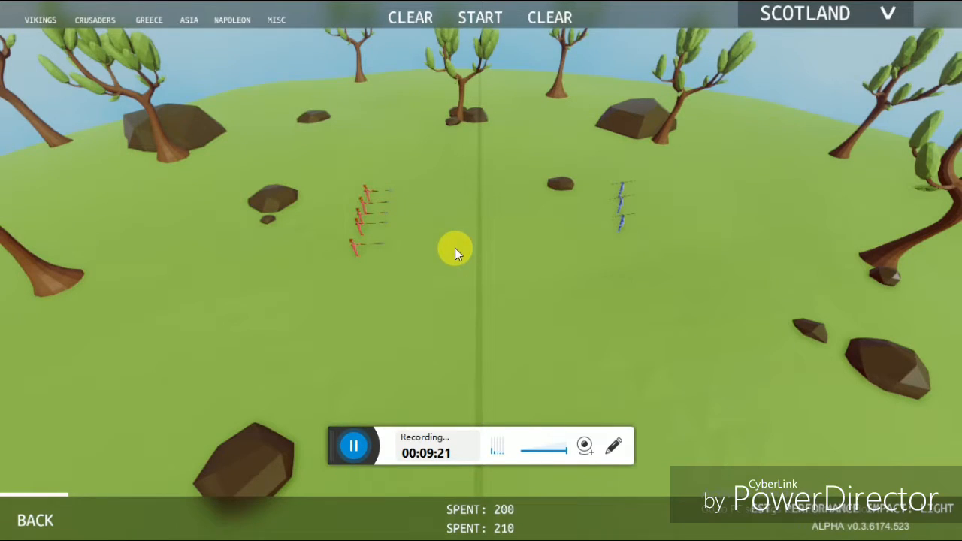
Start the 200-versus-210 battle and let it run
click(550, 16)
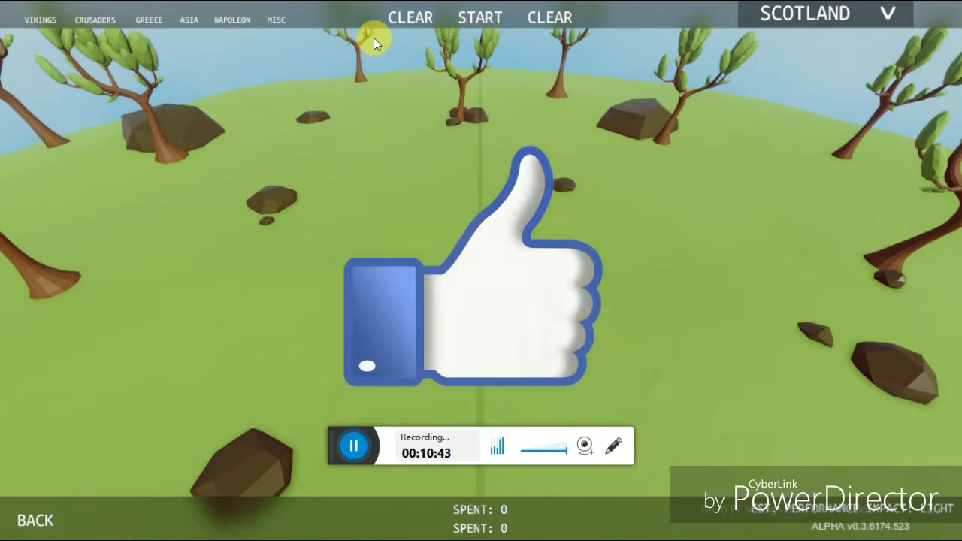
Browse the Napoleon, Asia and Greece rosters, then go back to the main menu
click(231, 20)
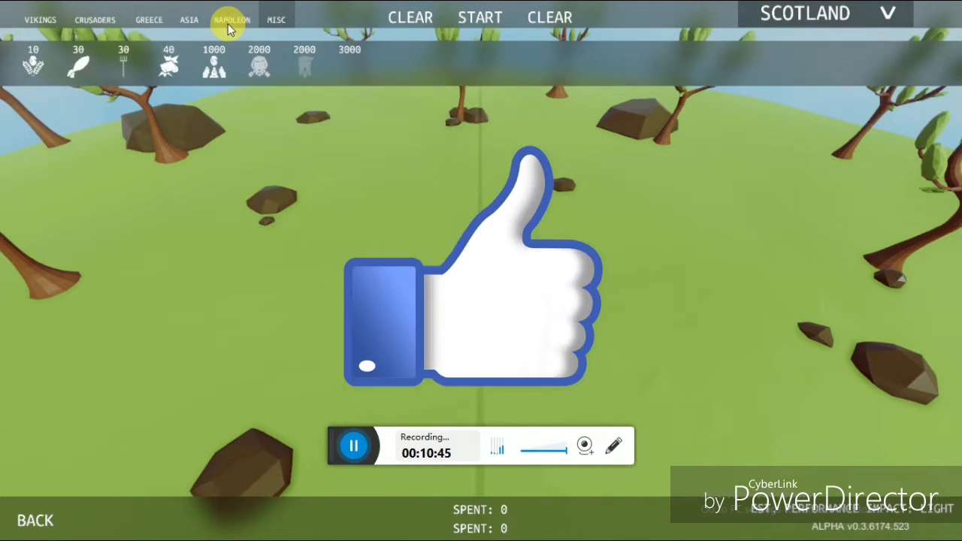
click(189, 18)
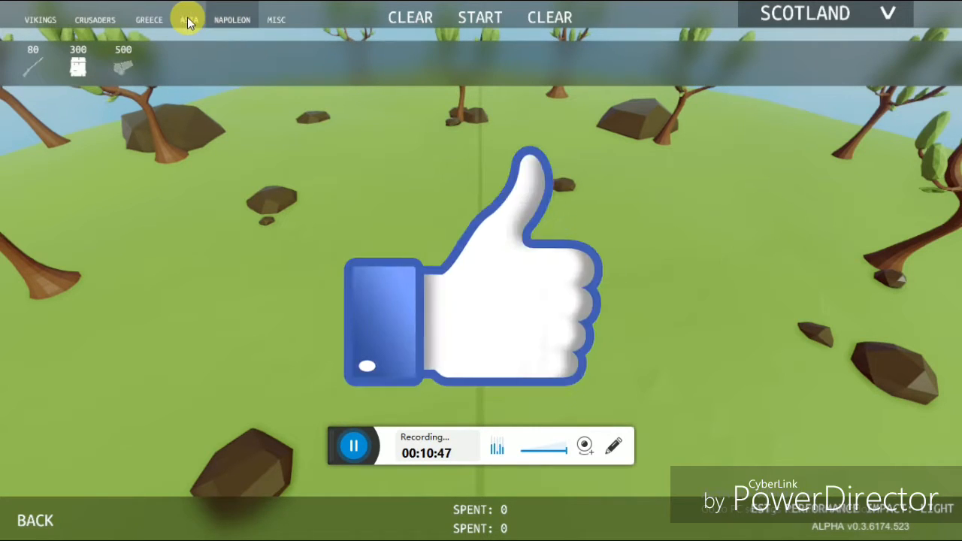
click(149, 18)
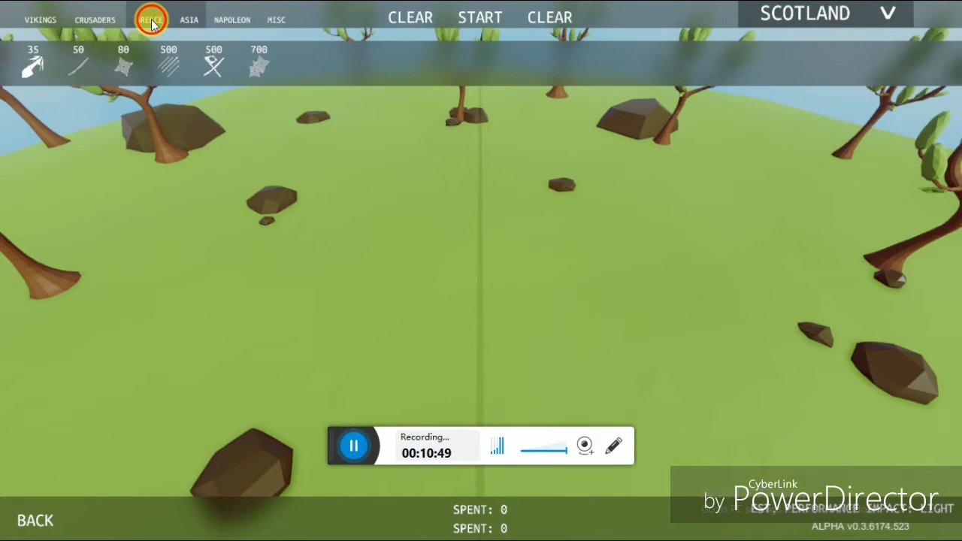
click(150, 18)
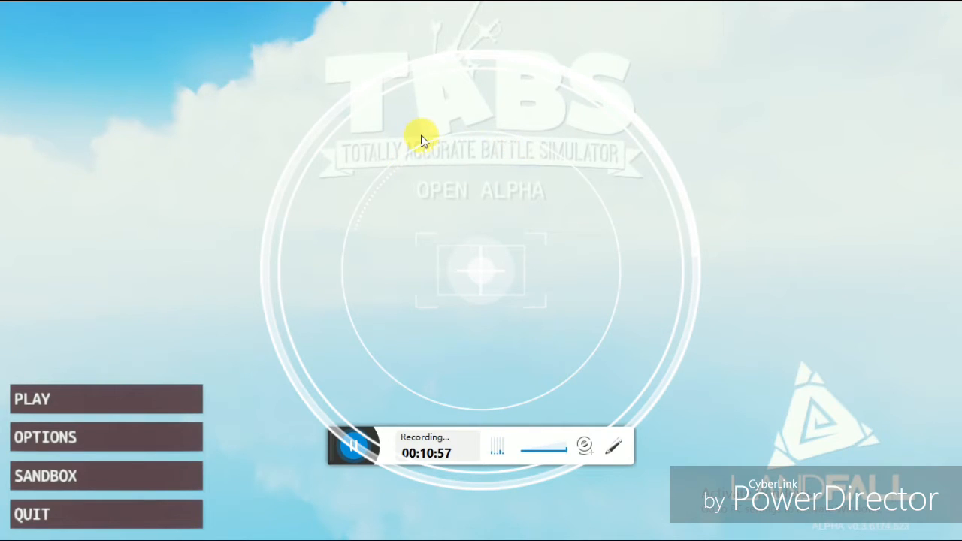
mouse_move(424, 162)
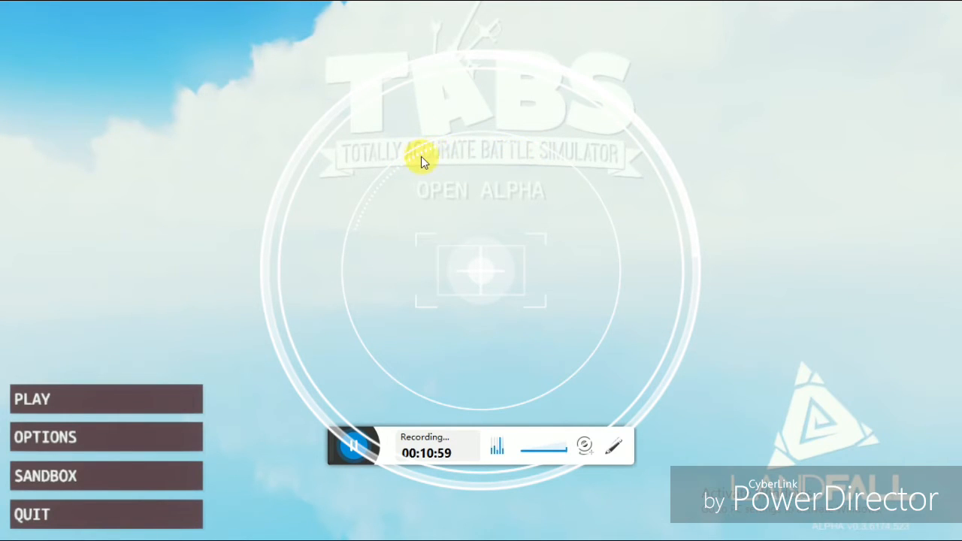